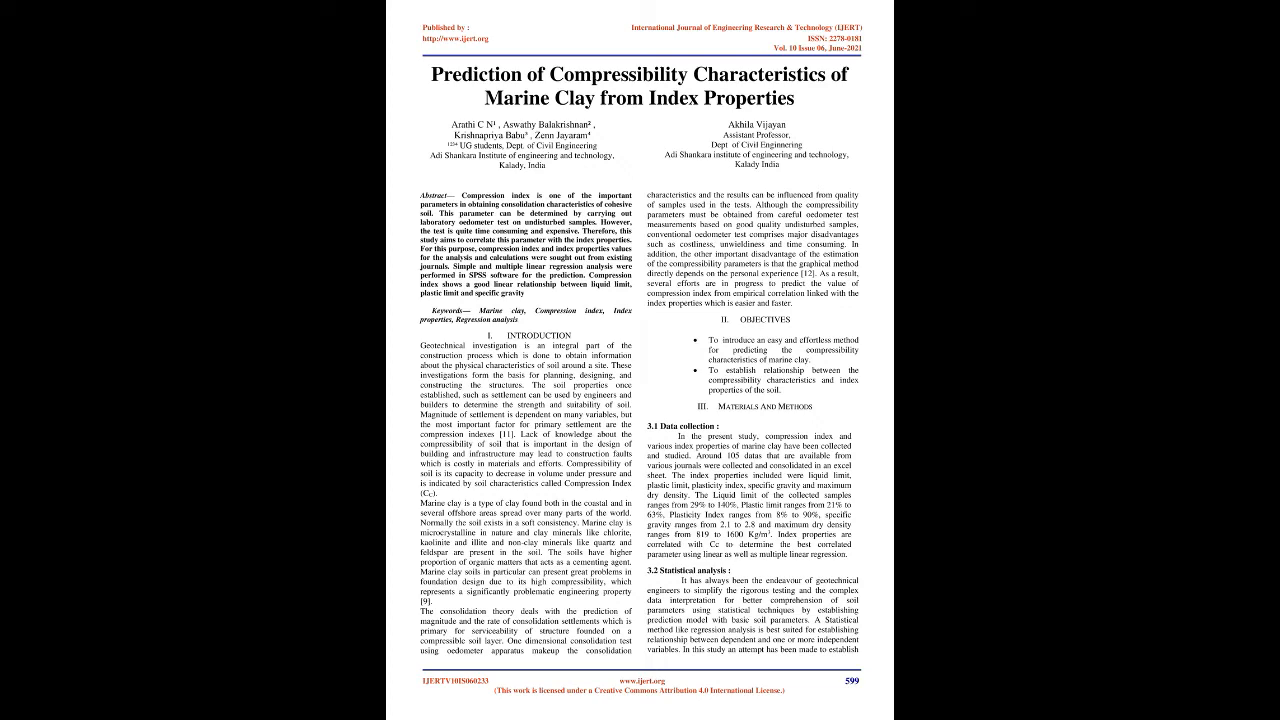
{"action": "scroll", "scroll_direction": "down", "scroll_amount": 3}
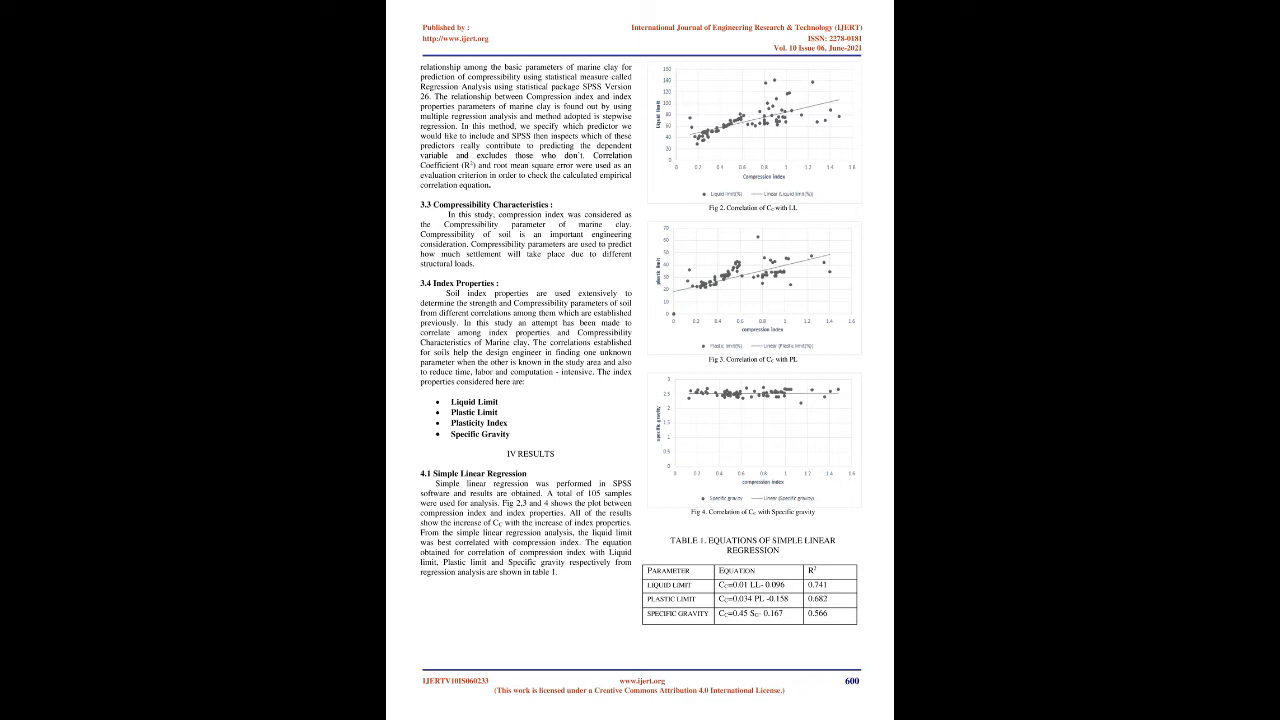
{"action": "scroll", "scroll_direction": "down", "scroll_amount": 3}
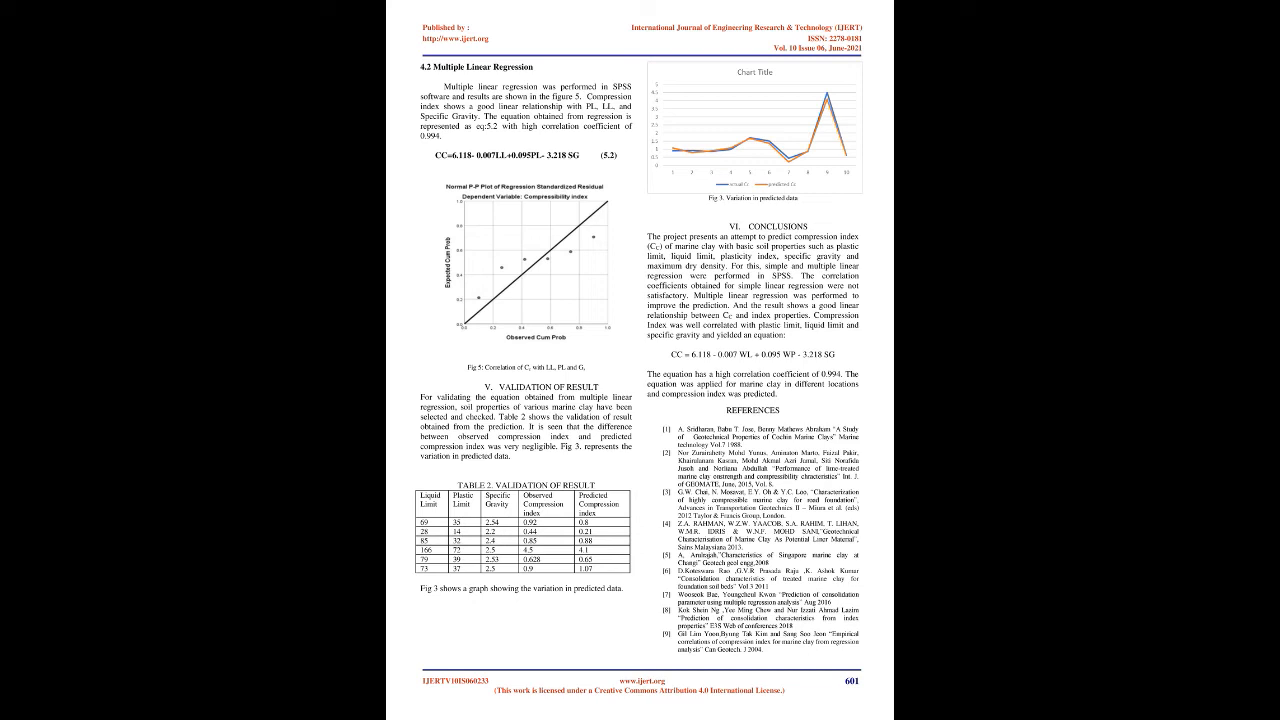
{"action": "scroll", "scroll_direction": "down", "scroll_amount": 3}
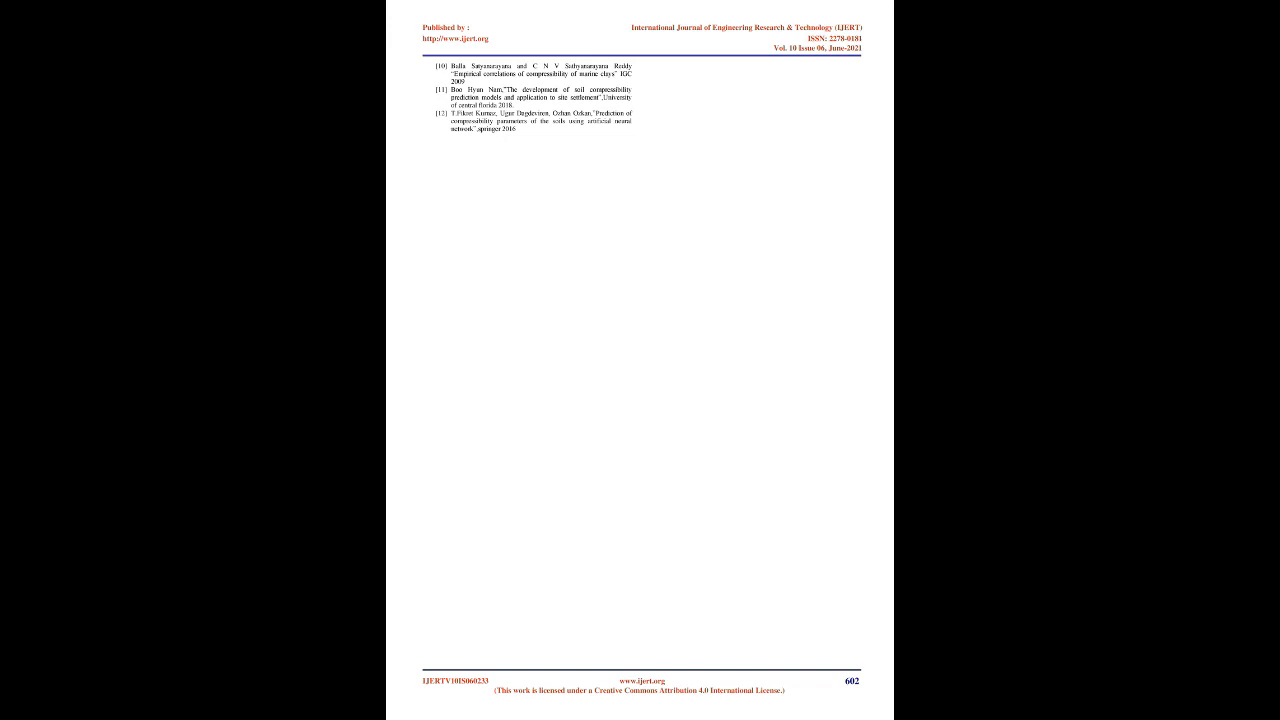